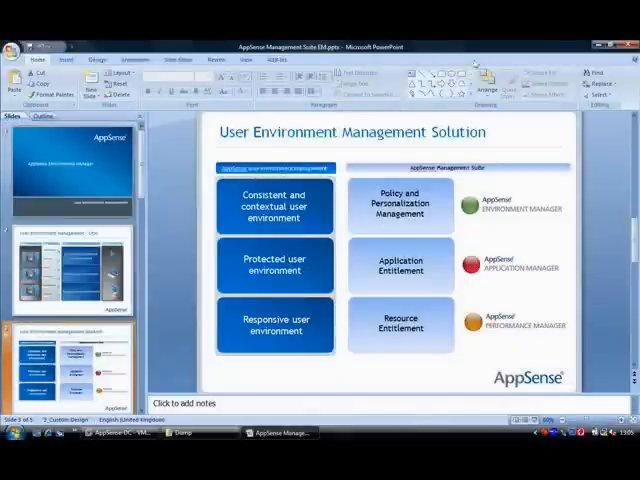
# - Switch from the PowerPoint slides to the server desktop showing Active Directory Users and Computers
pyautogui.click(184, 432)
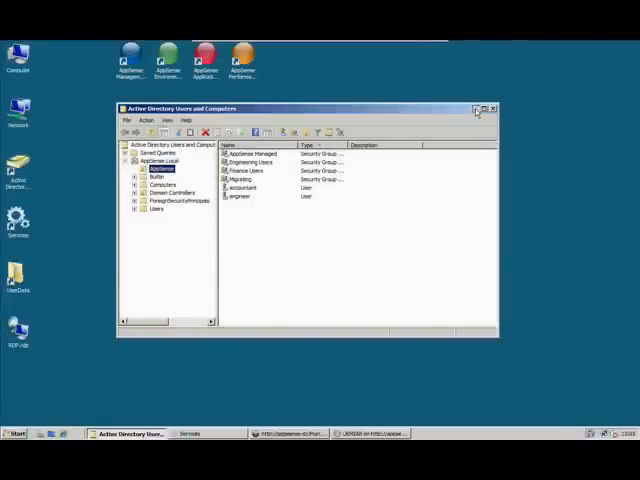
pyautogui.click(476, 108)
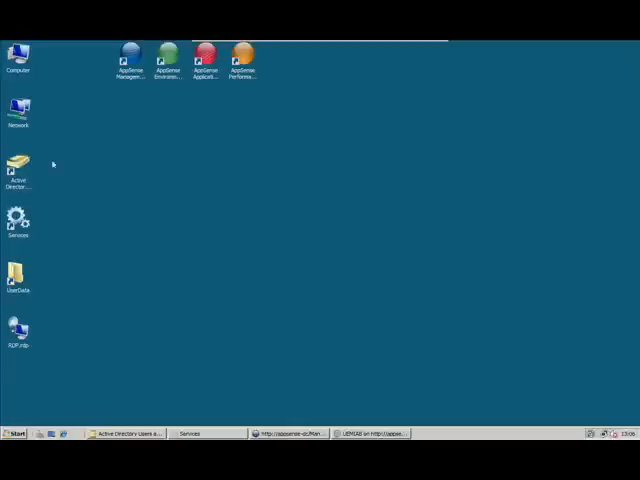
pyautogui.click(124, 432)
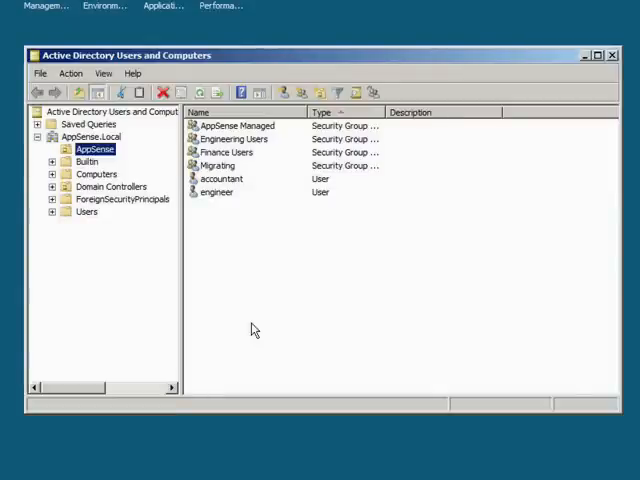
pyautogui.moveTo(558, 84)
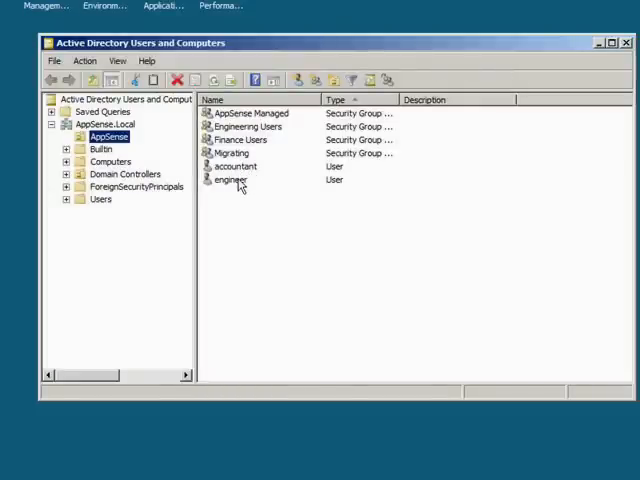
# - Check Member Of for engineer (Engineering Users) and accountant (Finance Users) in their account properties
pyautogui.click(232, 180)
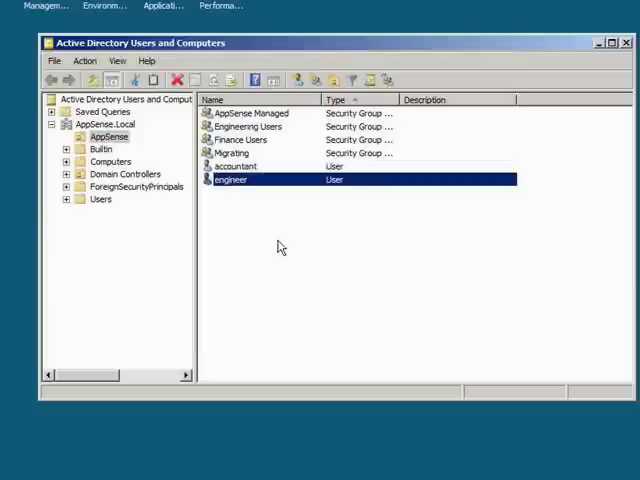
pyautogui.doubleClick(232, 180)
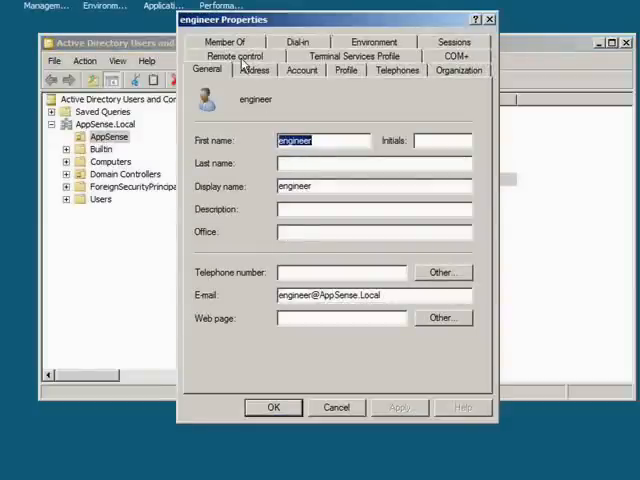
pyautogui.click(224, 70)
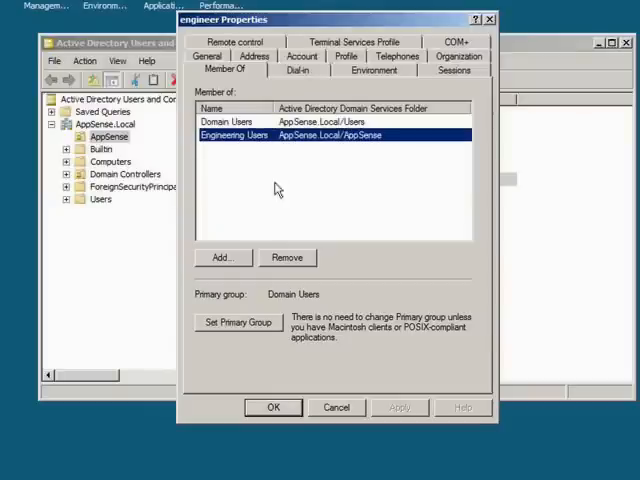
pyautogui.moveTo(304, 356)
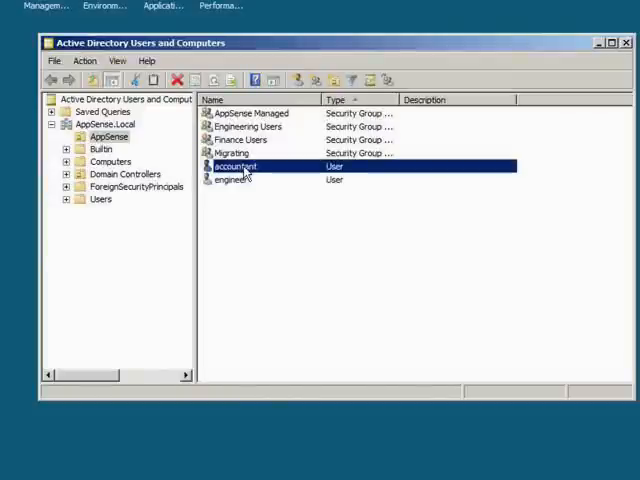
pyautogui.doubleClick(238, 166)
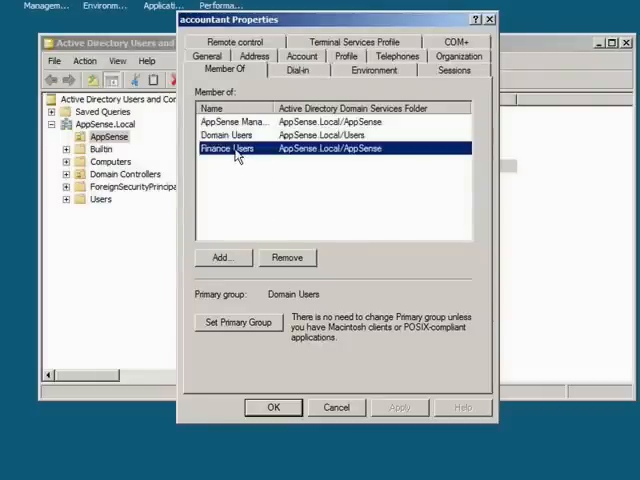
pyautogui.click(346, 68)
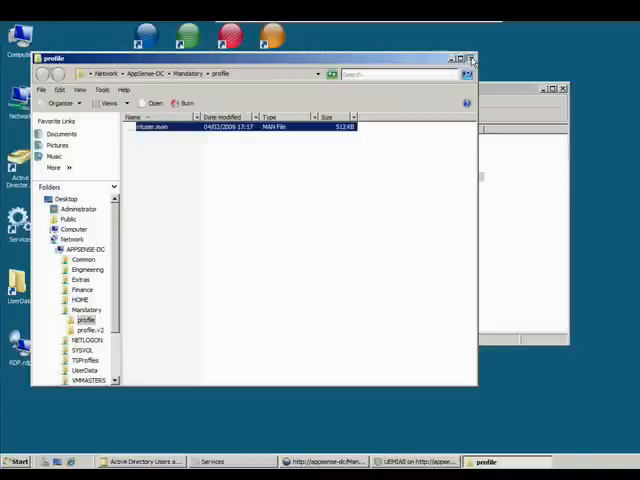
# - Close the mandatory profile folder and minimize the directory window, leaving the server desktop clear
pyautogui.click(470, 58)
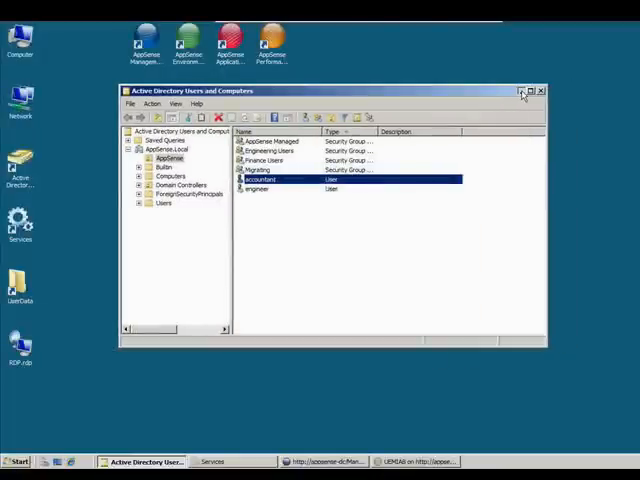
pyautogui.click(520, 92)
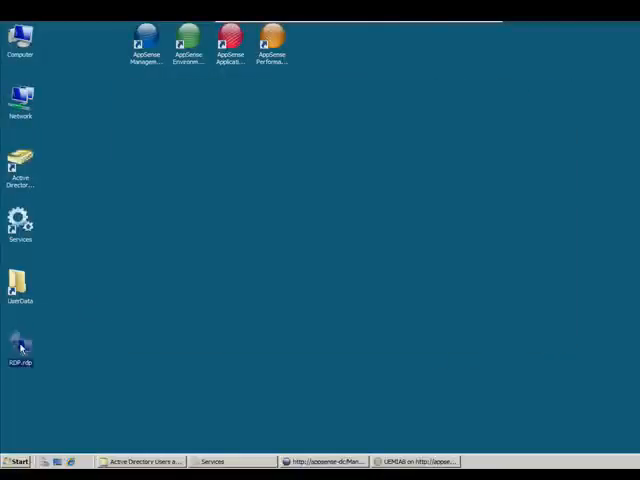
# - Start the RDP session to the XP machine as engineer and review the Start menu and My Computer drives
pyautogui.doubleClick(20, 344)
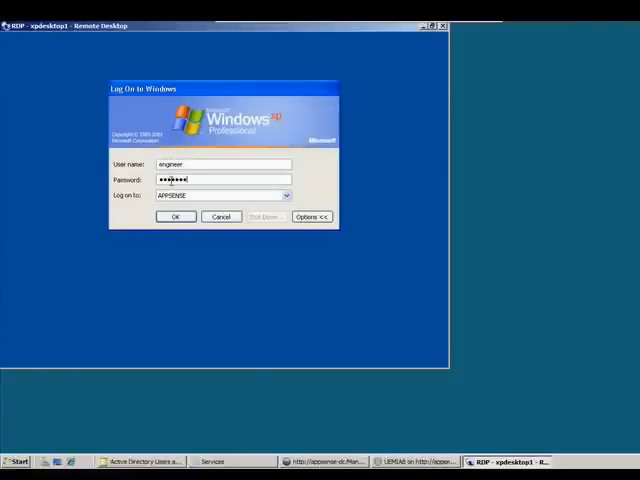
pyautogui.click(176, 216)
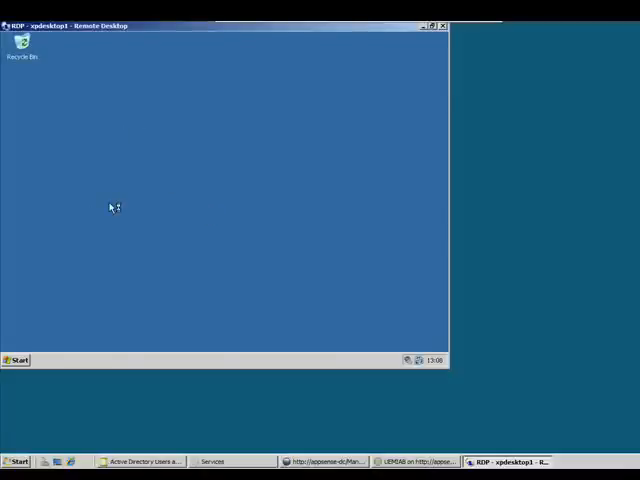
pyautogui.click(14, 360)
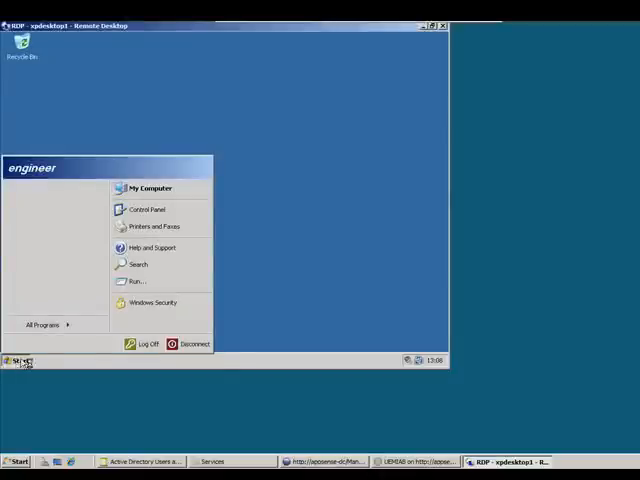
pyautogui.click(160, 192)
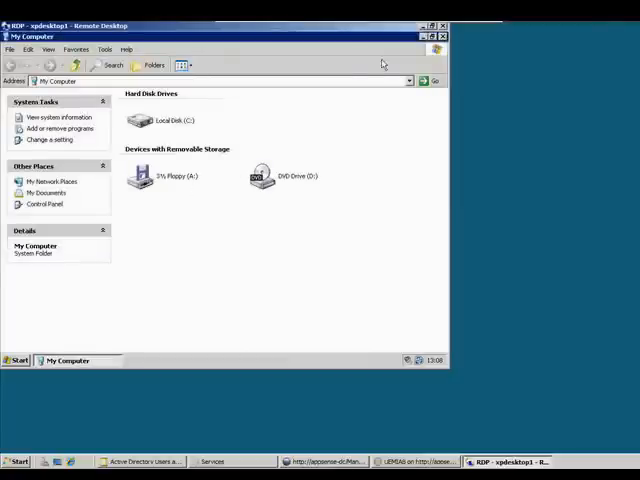
pyautogui.click(444, 36)
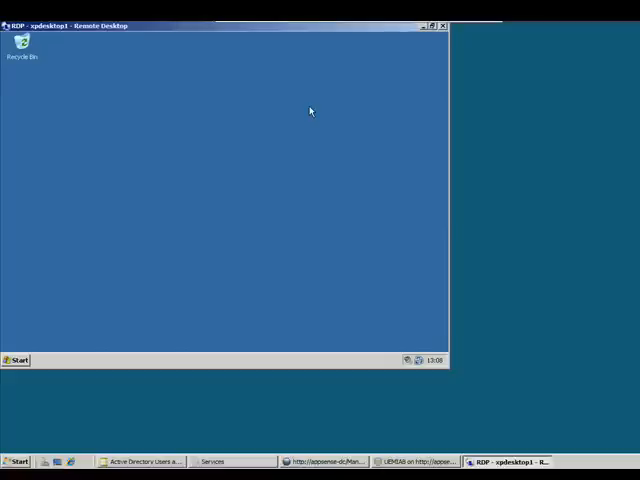
# - Log off the engineer's XP session from the Start menu
pyautogui.click(16, 360)
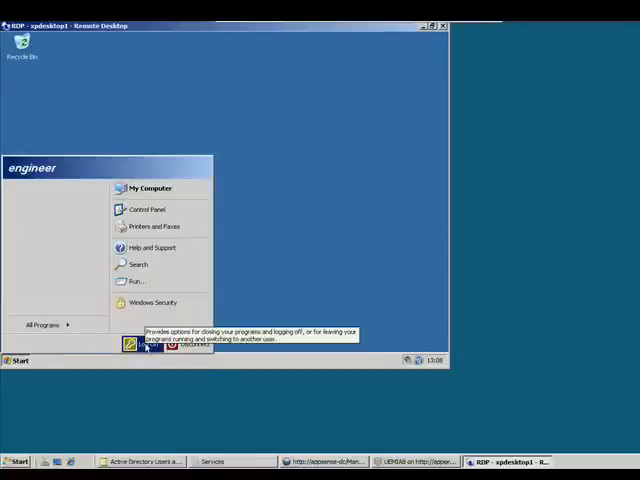
pyautogui.click(130, 344)
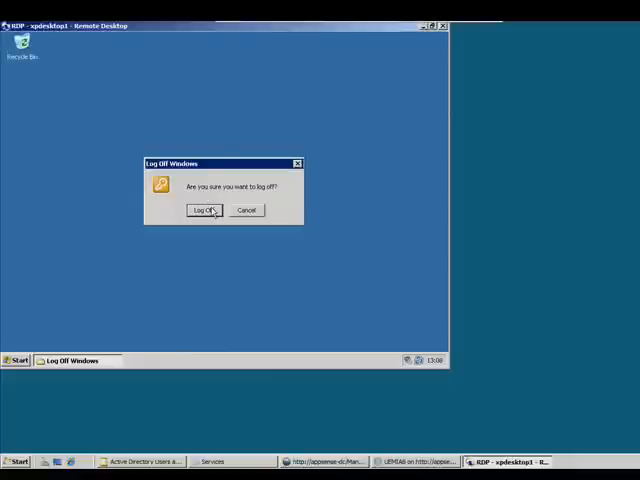
pyautogui.click(204, 210)
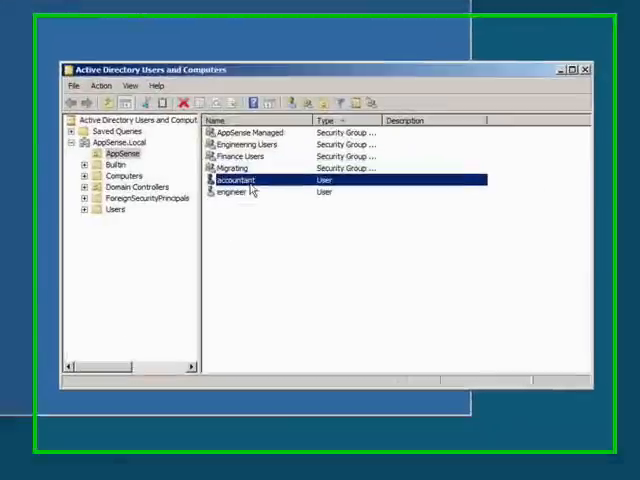
# - Add engineer to the AppSense Managed group through the account's Member Of properties
pyautogui.doubleClick(236, 192)
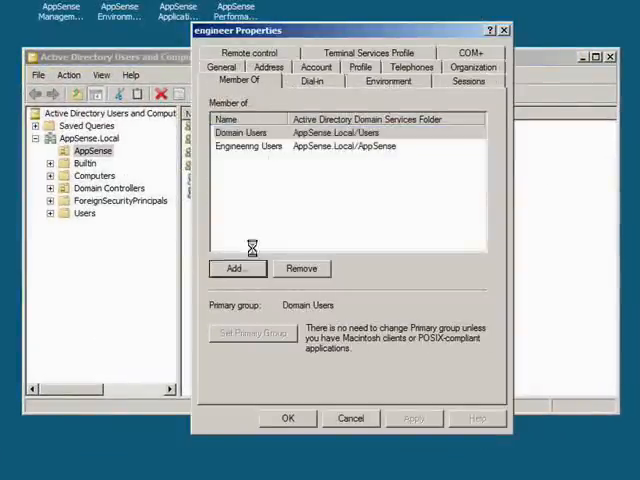
pyautogui.click(236, 268)
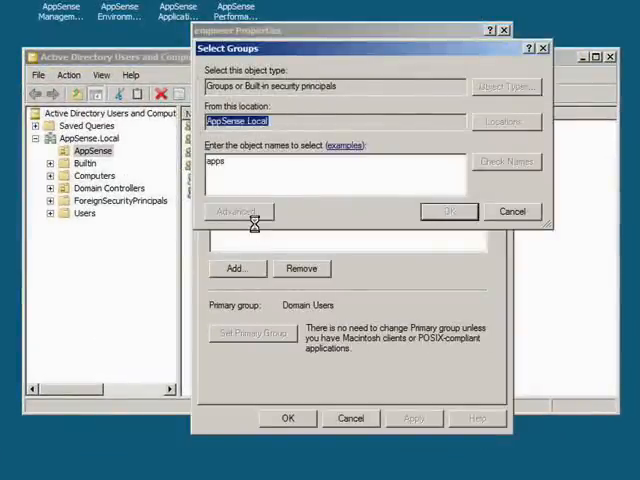
pyautogui.click(450, 212)
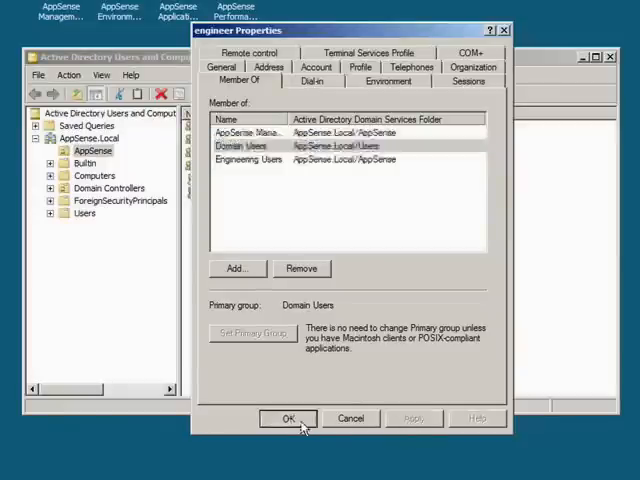
pyautogui.click(286, 418)
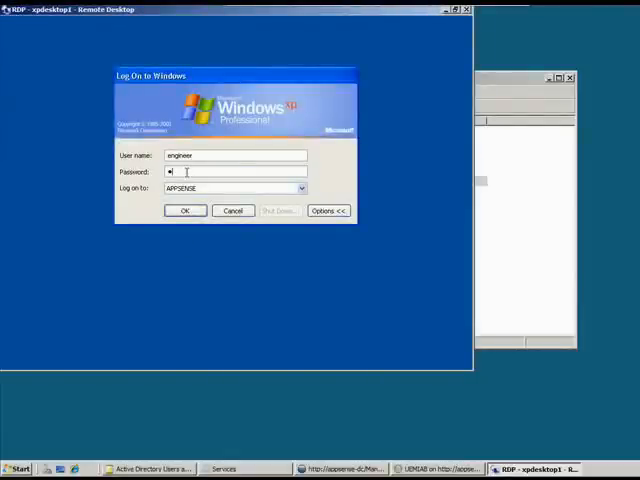
# - Enter engineer's password to log on, then close the Paint window to reveal the AppSense desktop
pyautogui.write('password')
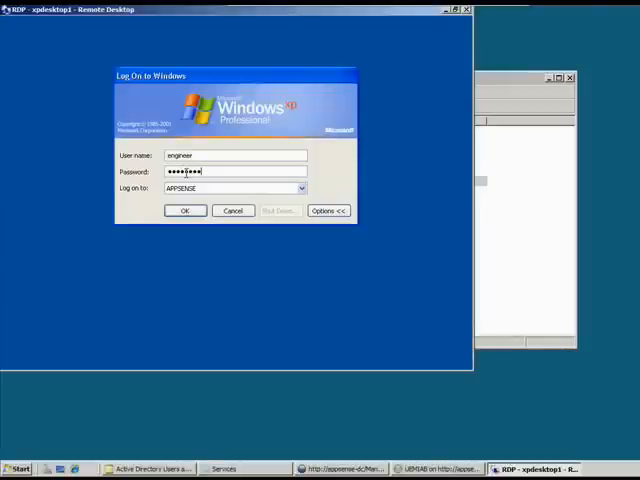
pyautogui.click(184, 210)
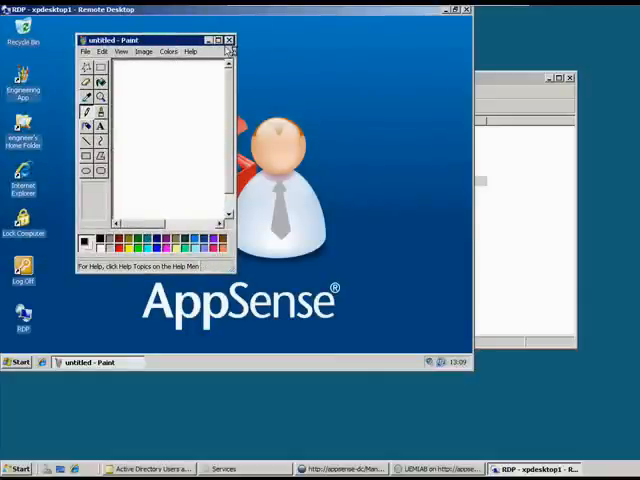
pyautogui.click(228, 40)
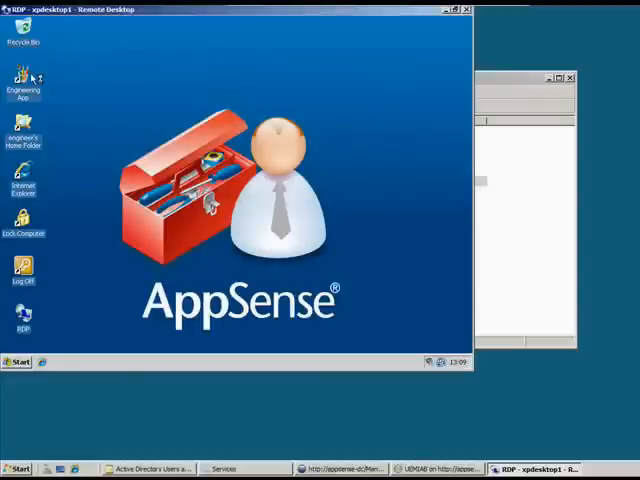
pyautogui.click(24, 84)
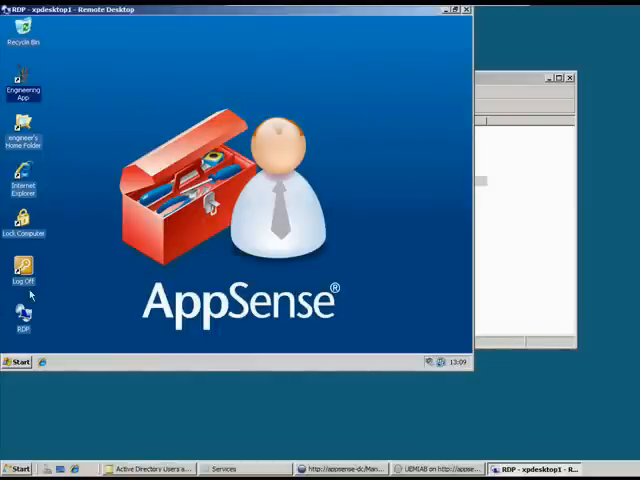
pyautogui.click(18, 362)
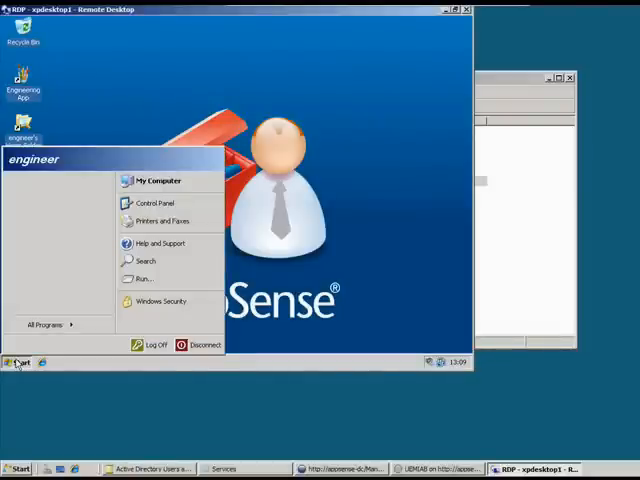
pyautogui.click(44, 324)
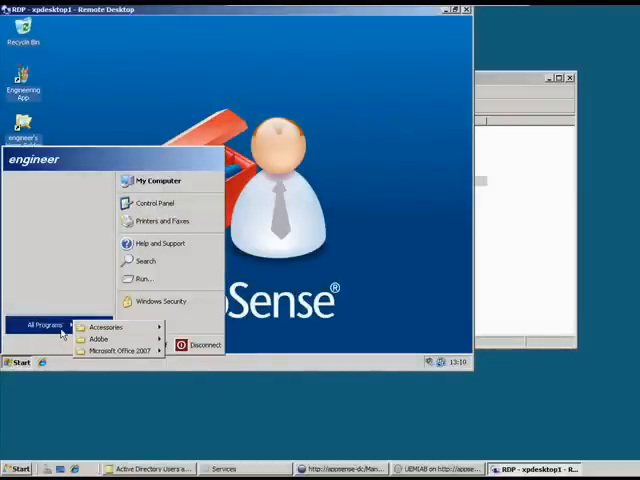
pyautogui.click(104, 328)
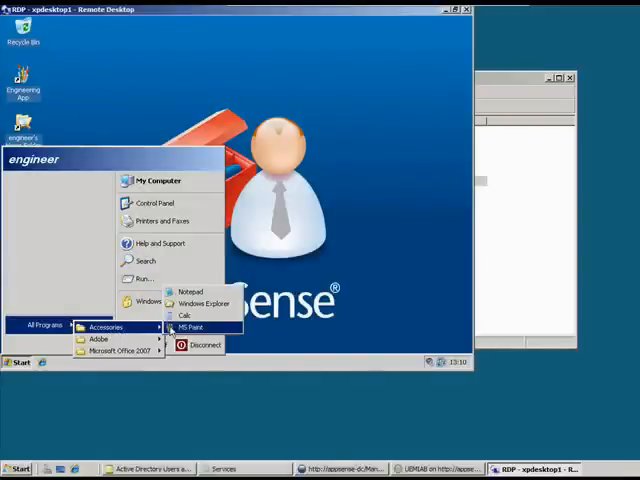
pyautogui.moveTo(98, 340)
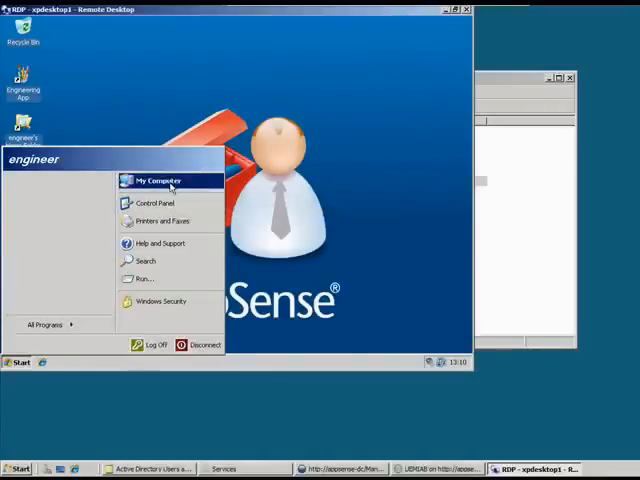
pyautogui.click(152, 180)
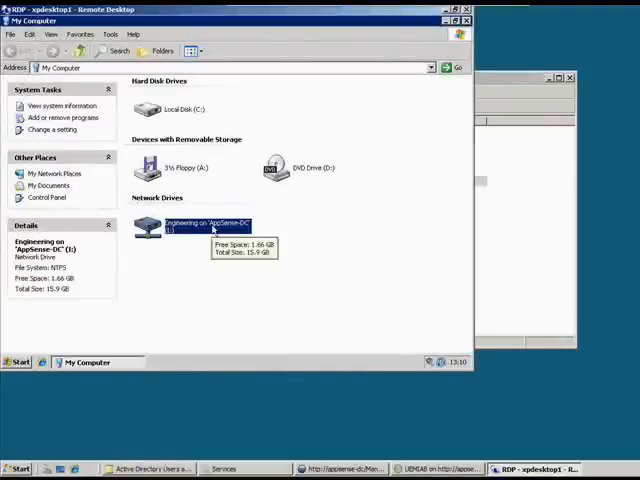
pyautogui.click(468, 8)
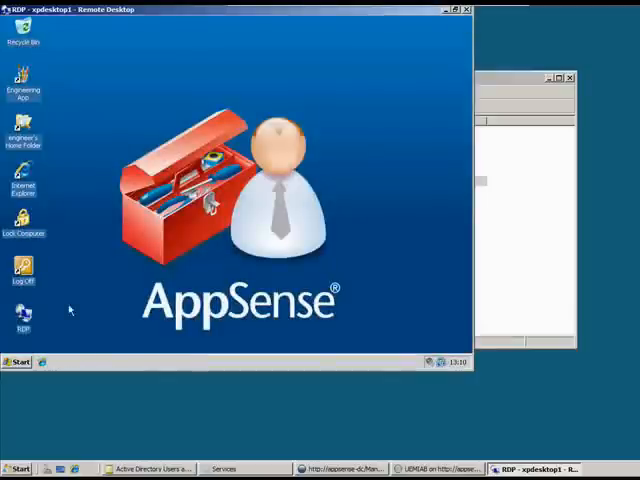
pyautogui.click(16, 360)
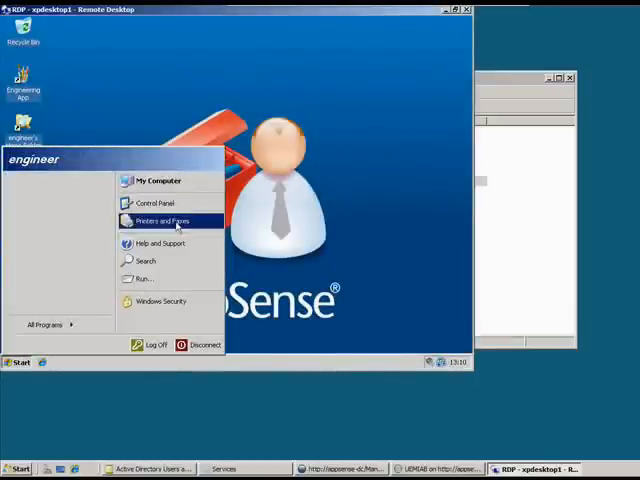
pyautogui.click(160, 220)
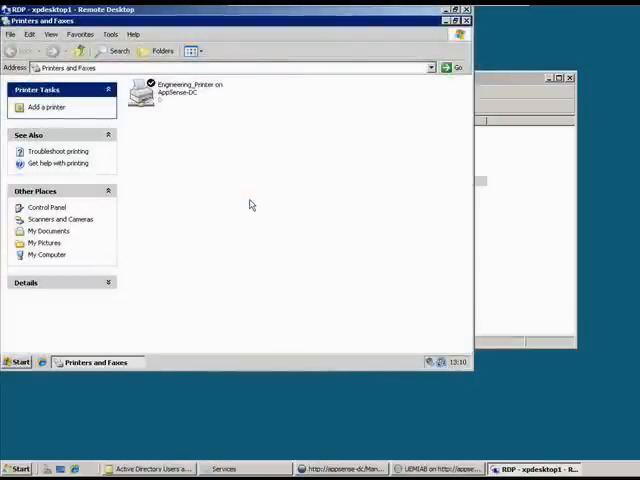
pyautogui.click(448, 8)
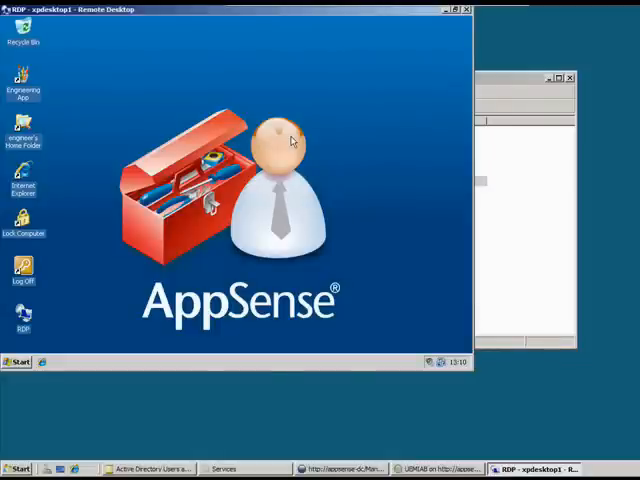
pyautogui.moveTo(230, 132)
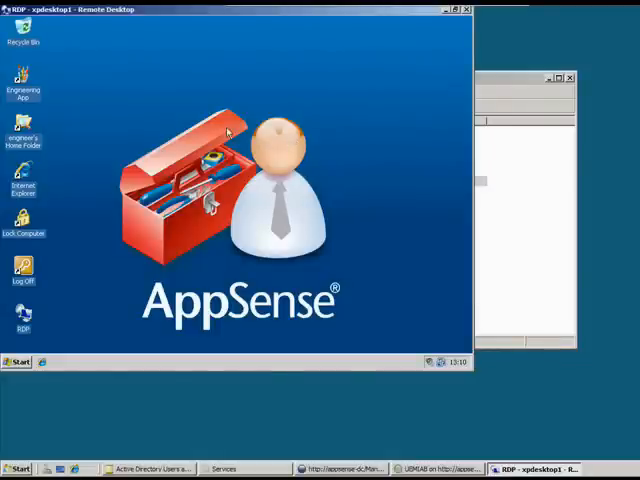